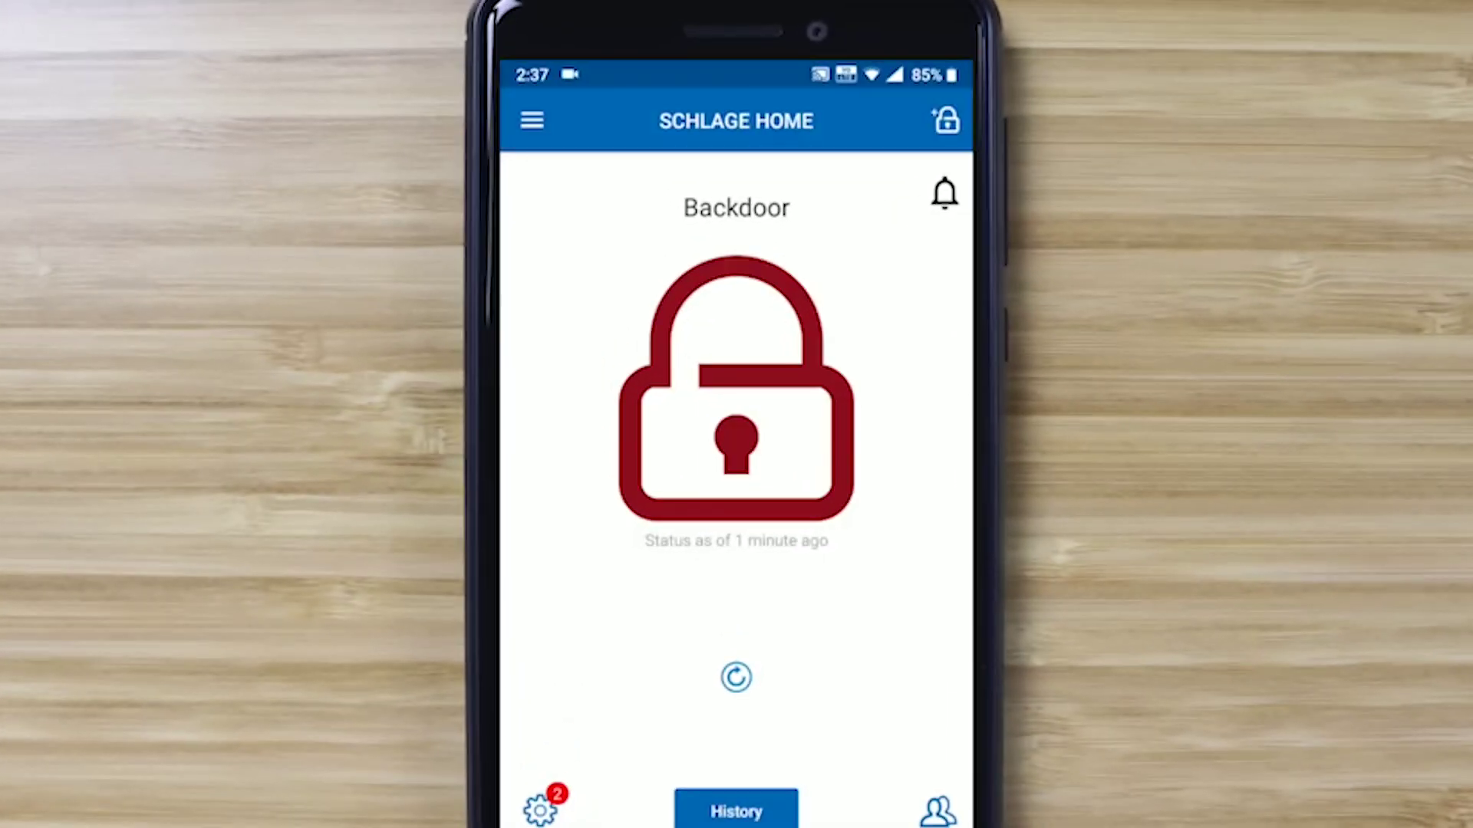
Step: Show Manage Users with the Backdoor lock's six access codes, Admin through Ron Swanson
{"action": "left_click", "coordinate": [934, 808]}
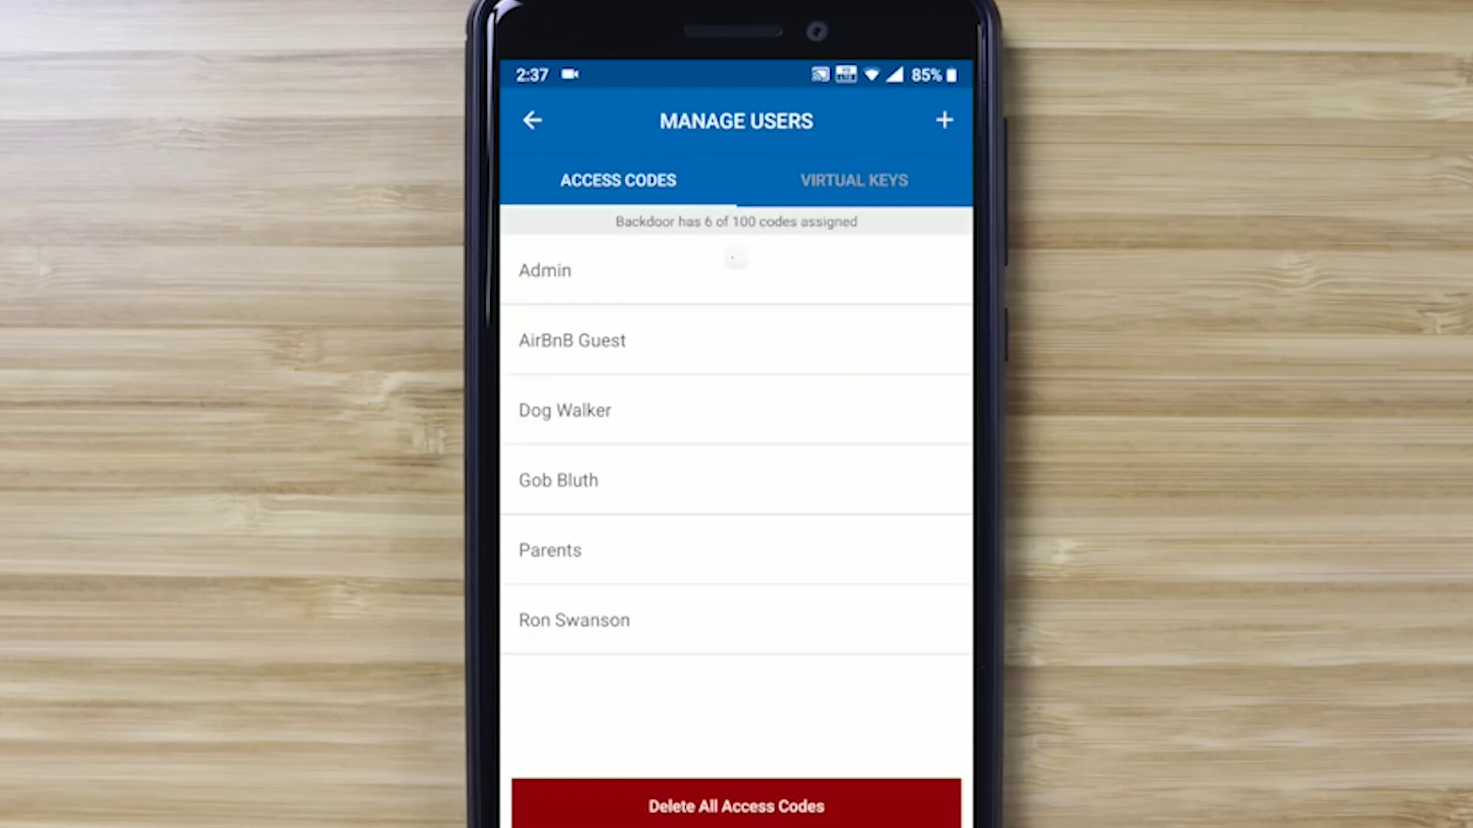